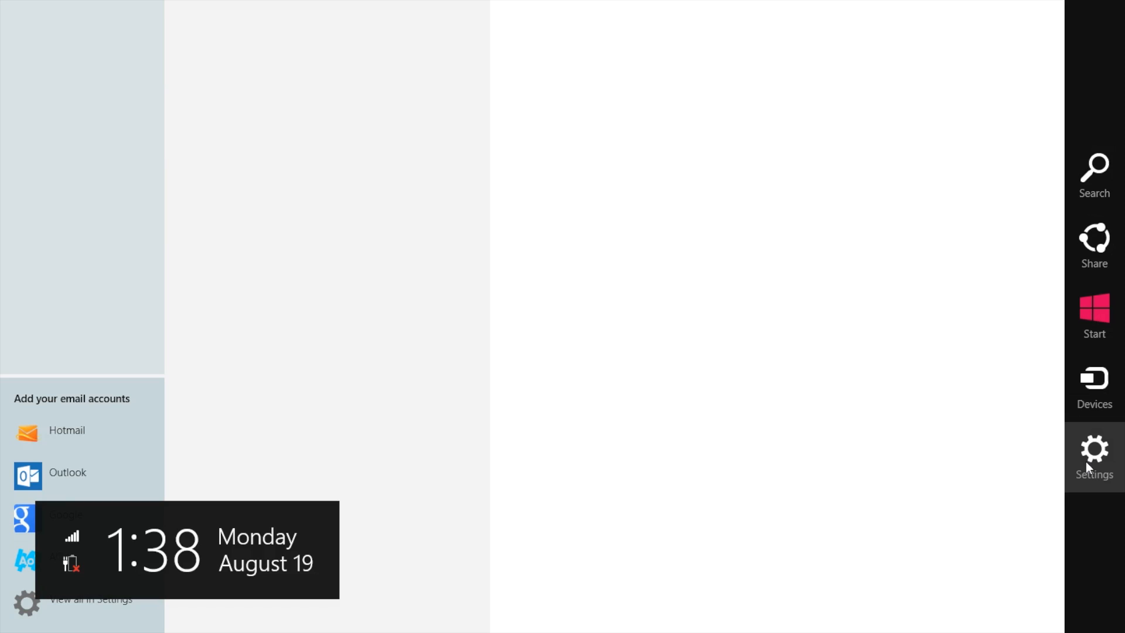
Step: From Settings > Accounts, add an Other Account and expand its server details form
{"action": "left_click", "coordinate": [1094, 449]}
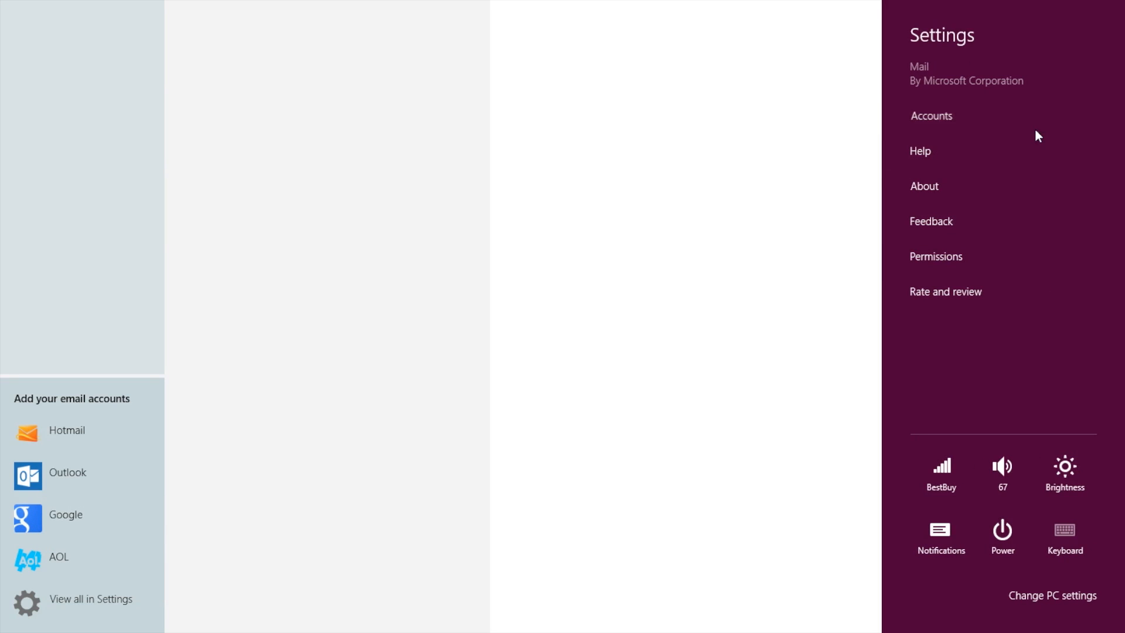
{"action": "left_click", "coordinate": [931, 116]}
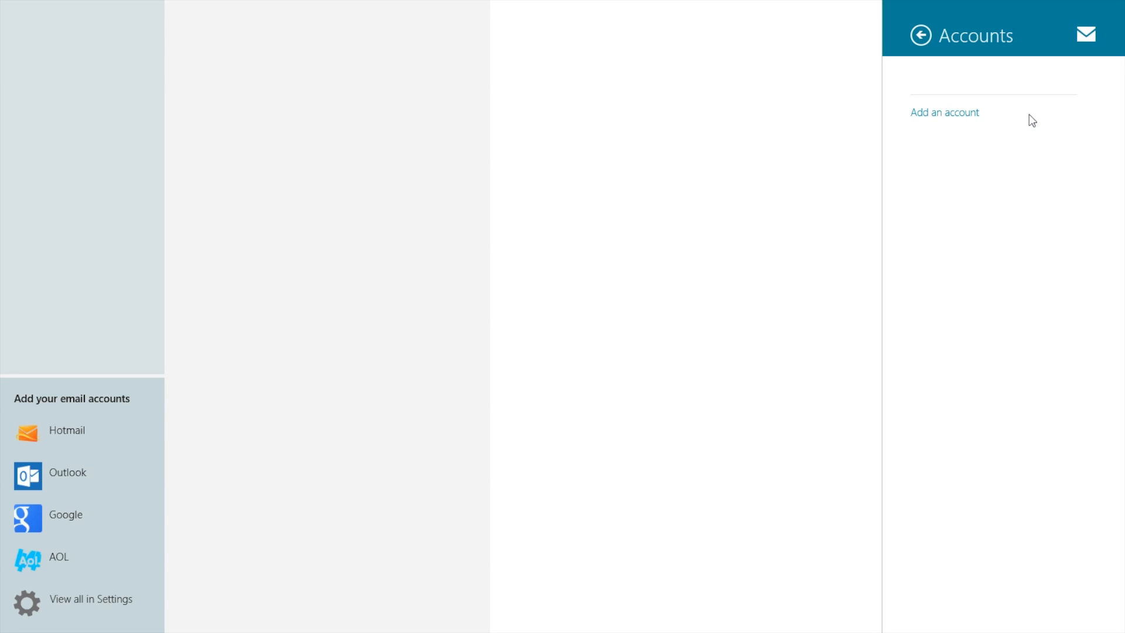
{"action": "left_click", "coordinate": [944, 112]}
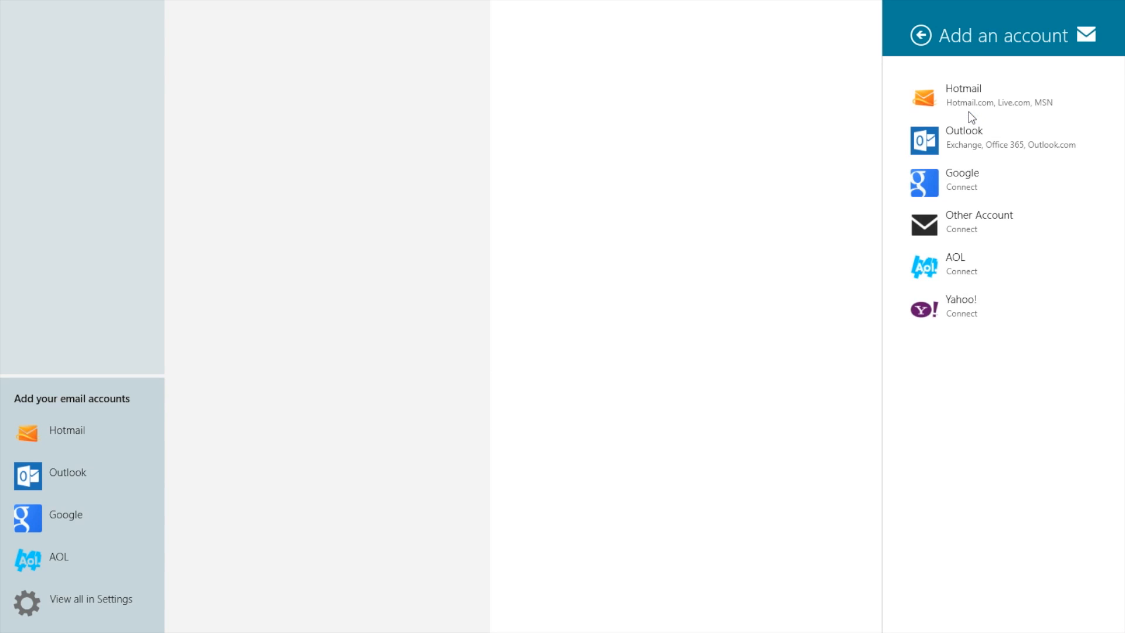
{"action": "left_click", "coordinate": [978, 221]}
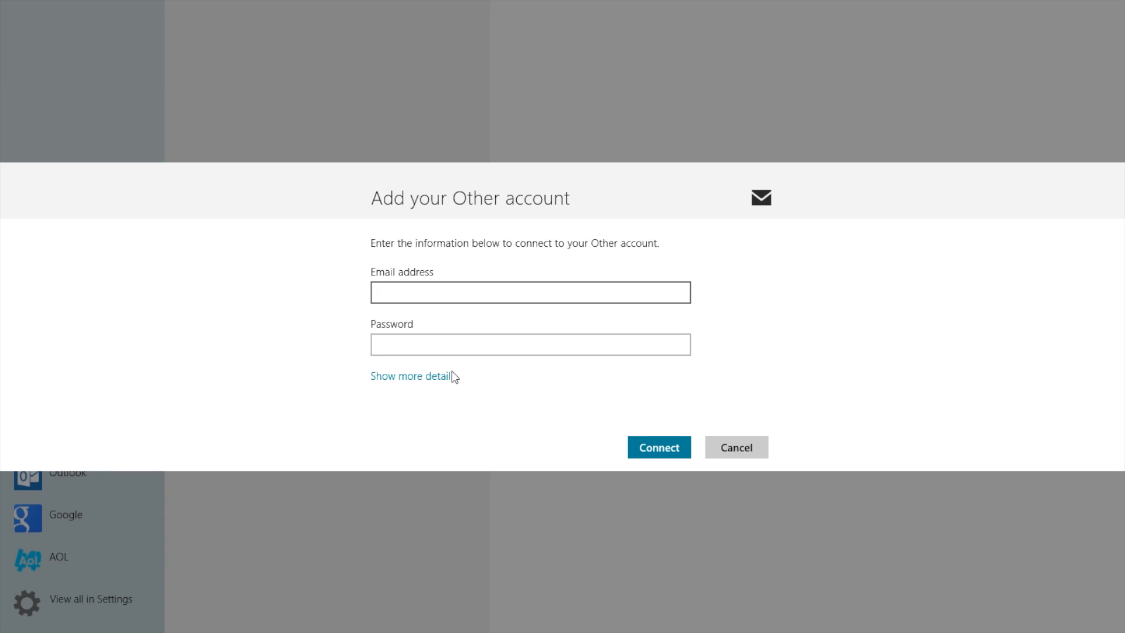
{"action": "left_click", "coordinate": [530, 292]}
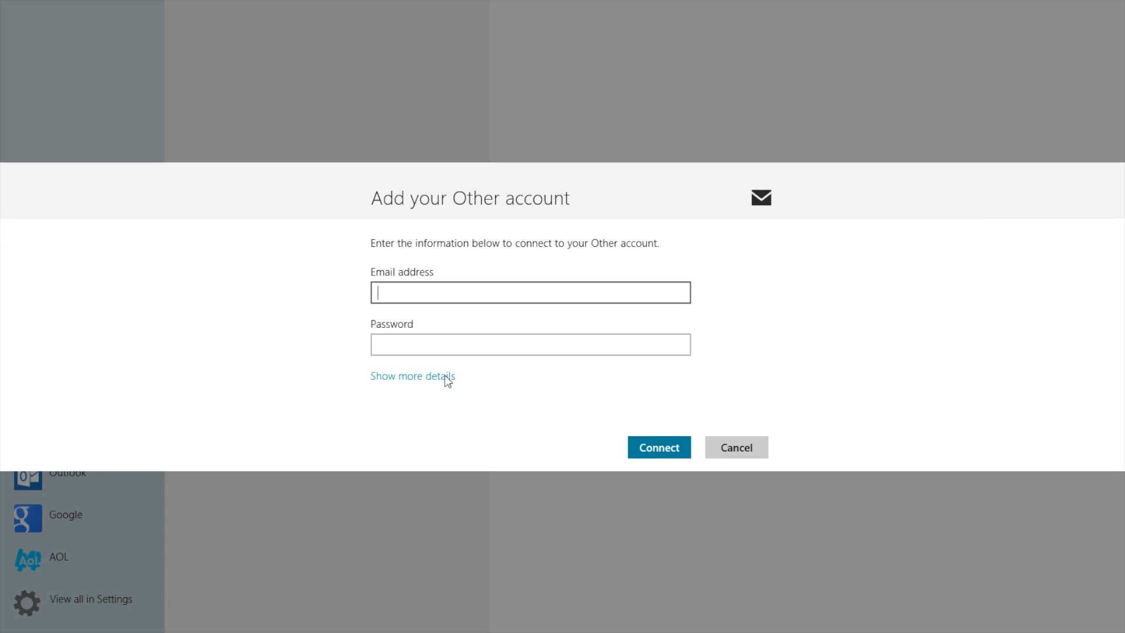
{"action": "left_click", "coordinate": [412, 375]}
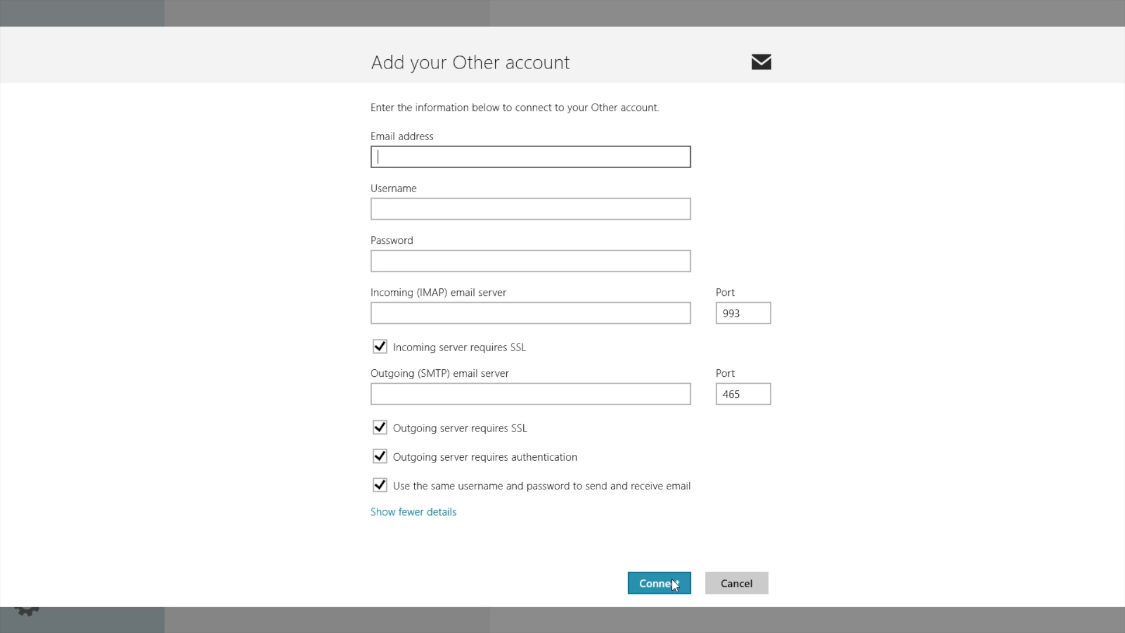
{"action": "type", "text": "email@coolexa"}
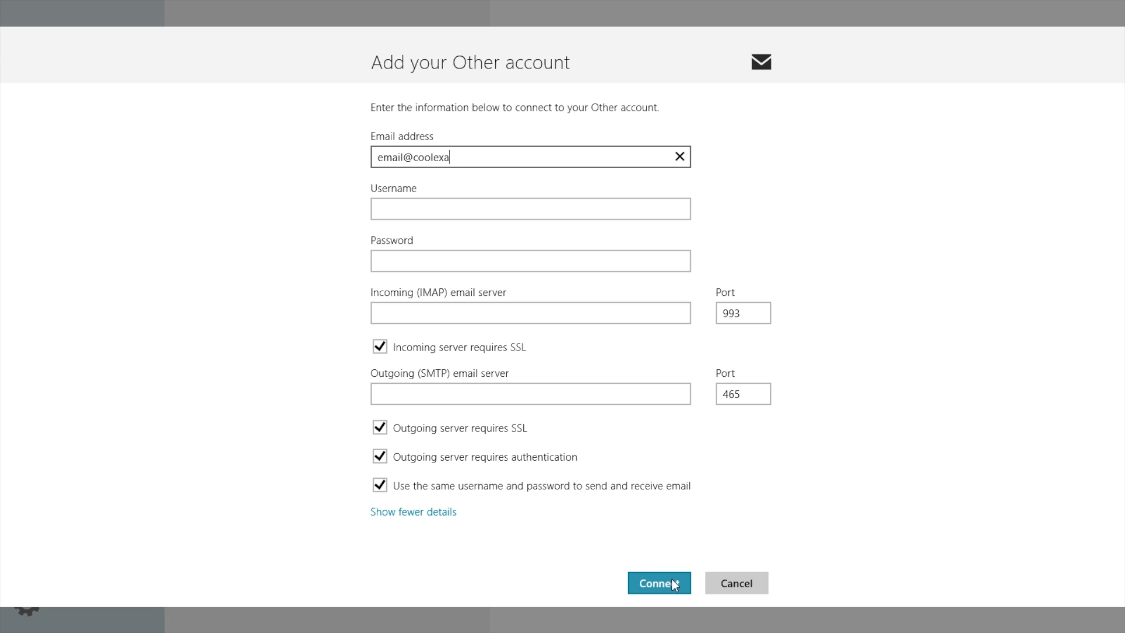
{"action": "type", "text": "email@coolexample.com"}
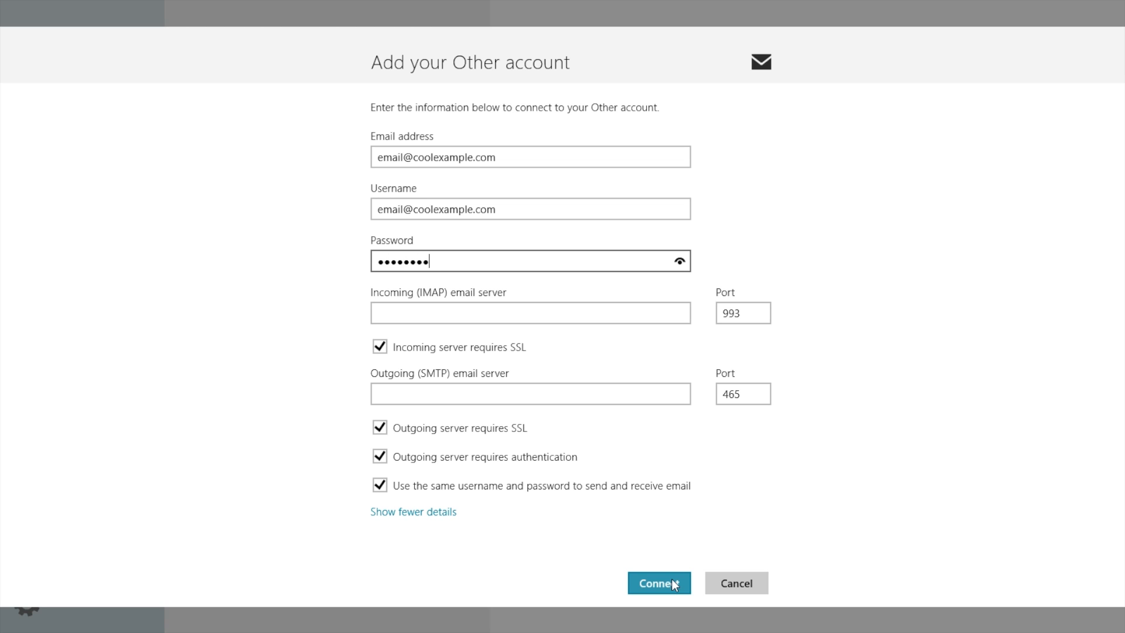
{"action": "type", "text": "i"}
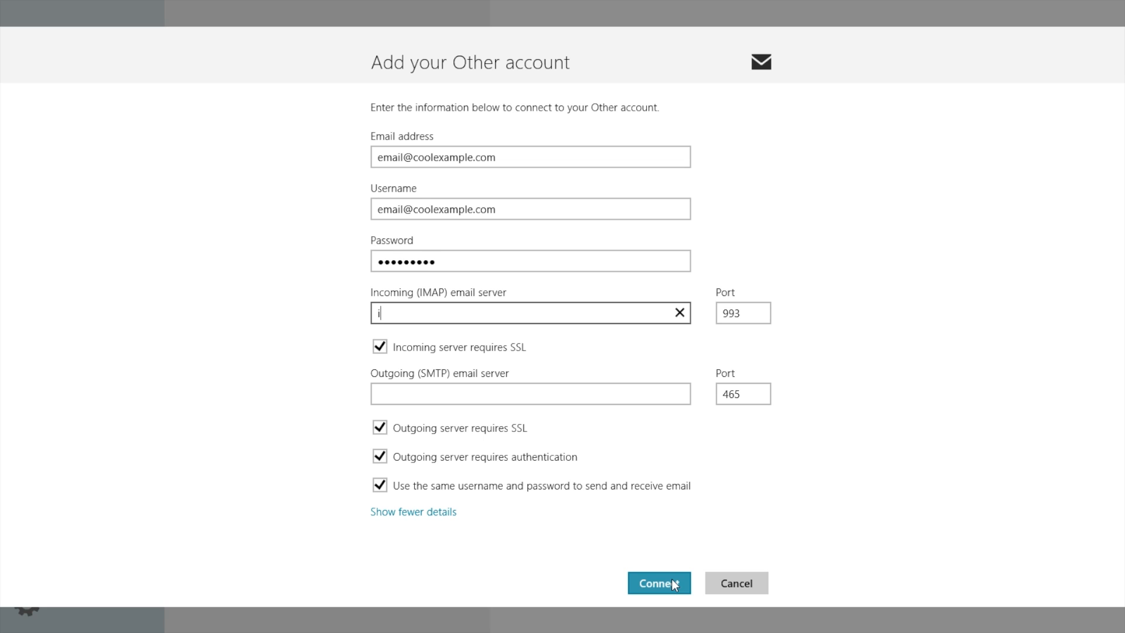
Step: Fill Incoming (IMAP) with imap.secureserver.net and Outgoing (SMTP) with smtpout.secureserver.net
{"action": "type", "text": "map.secureser"}
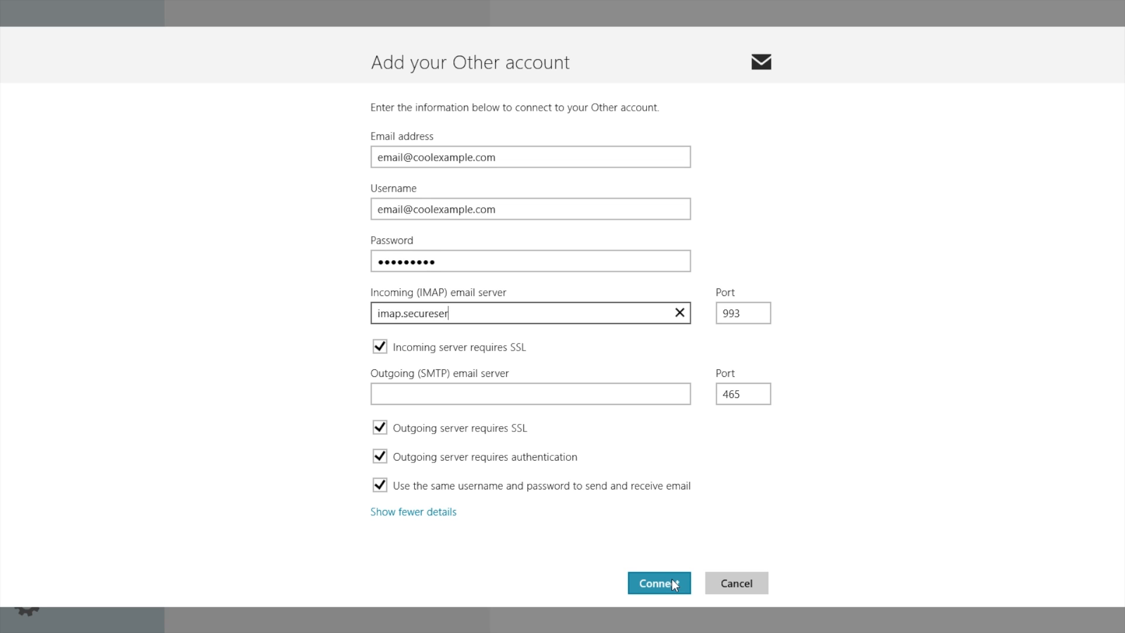
{"action": "type", "text": "ver.net"}
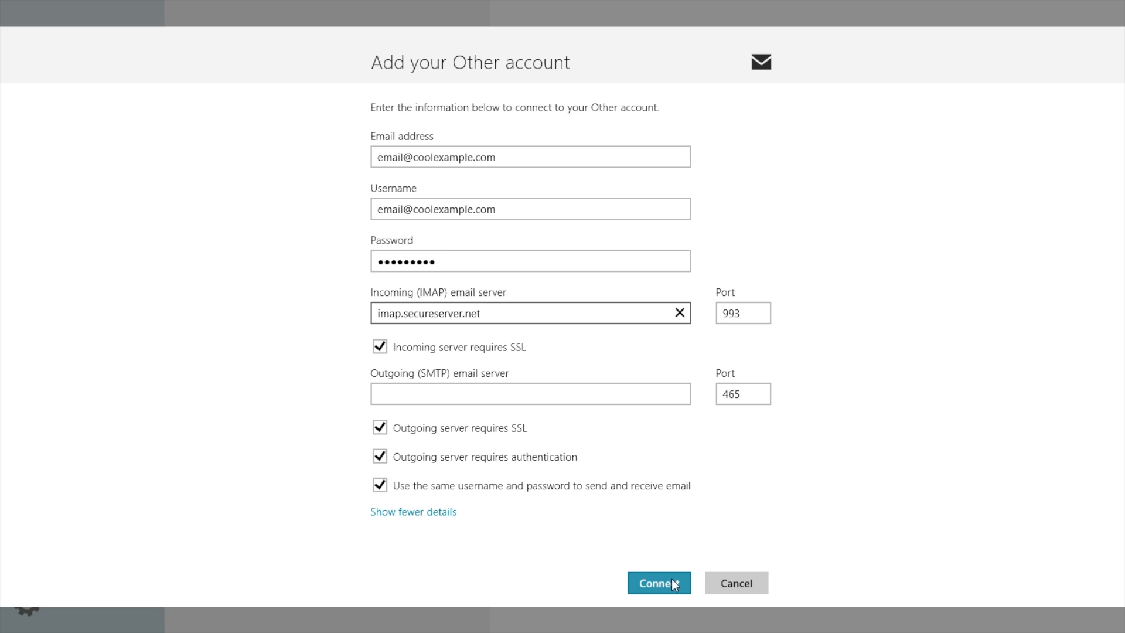
{"action": "left_click", "coordinate": [530, 394]}
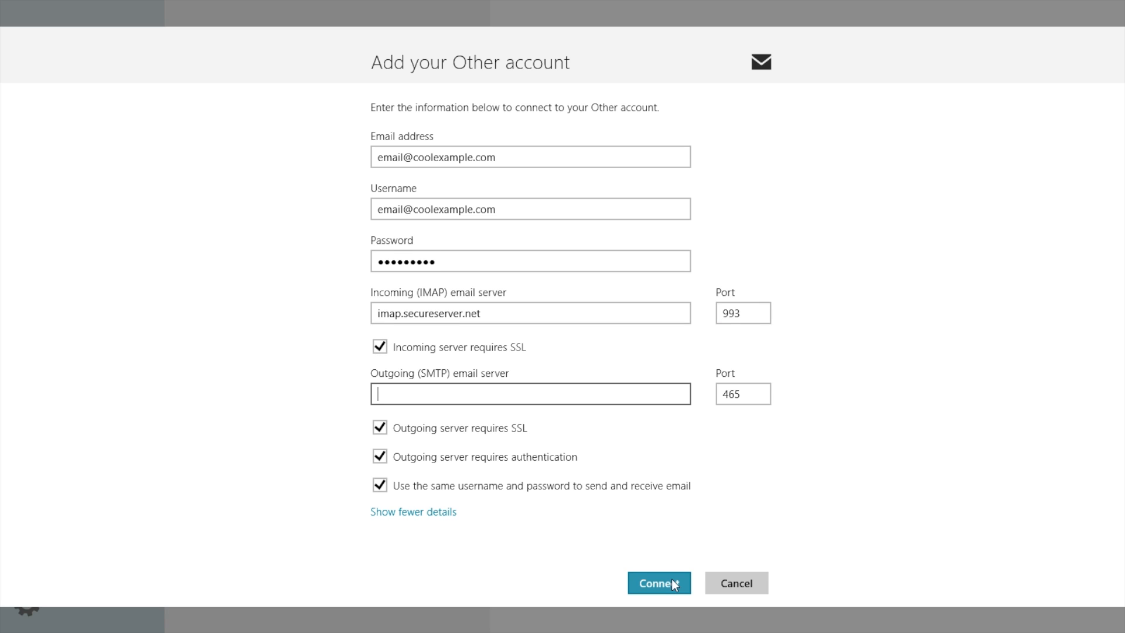
{"action": "type", "text": "smtpout"}
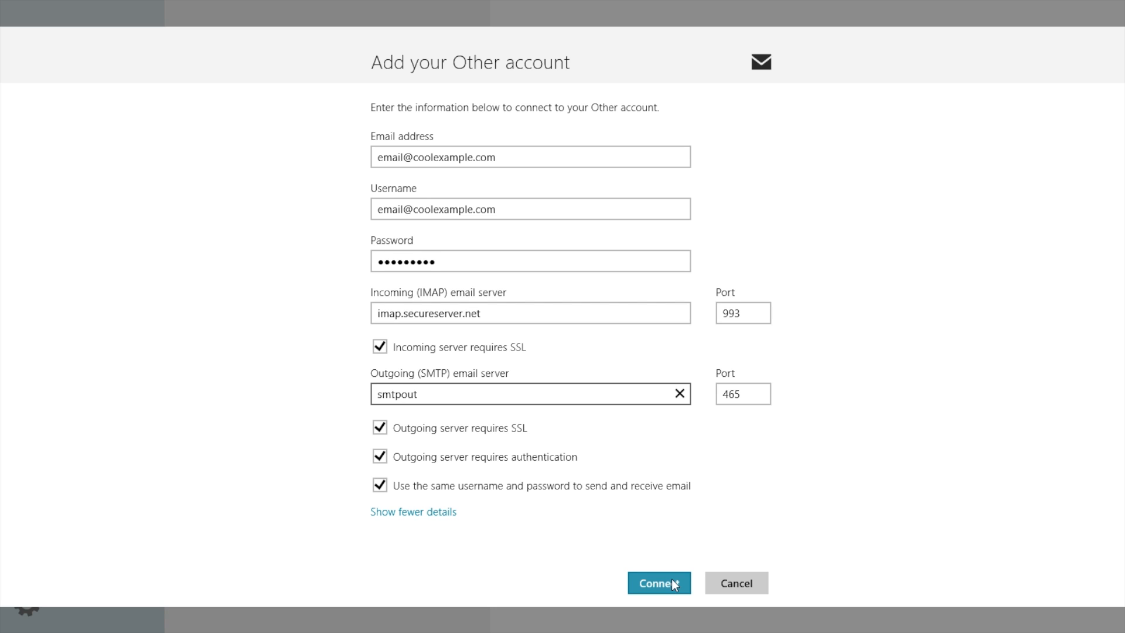
{"action": "type", "text": ".secureserver.net"}
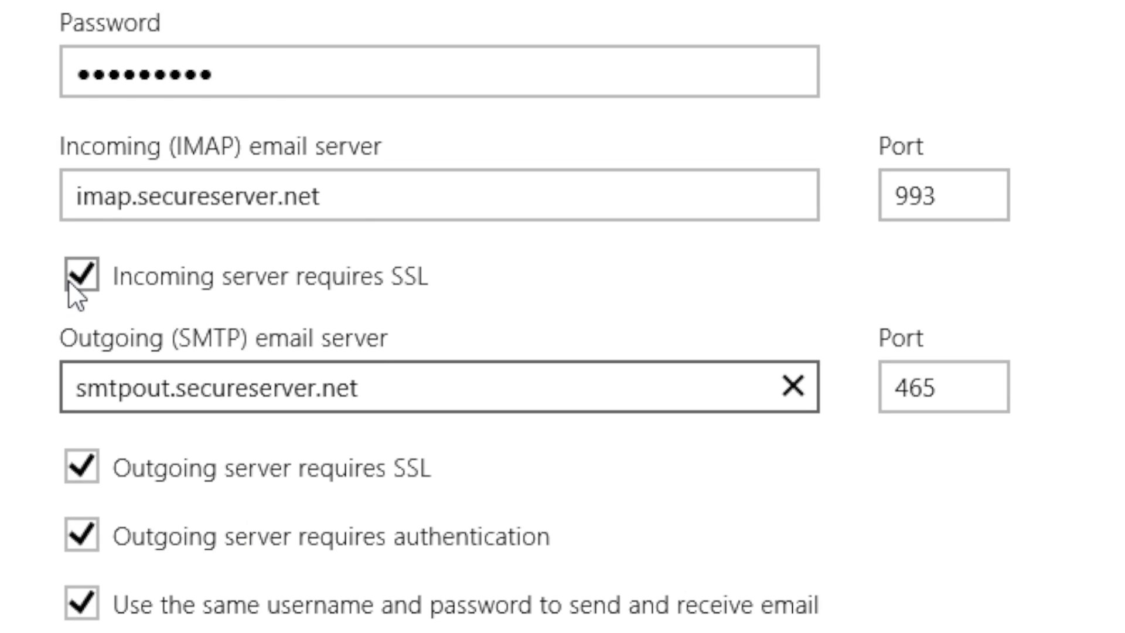
Step: Toggle incoming and outgoing SSL off and back on, then connect to add the account
{"action": "left_click", "coordinate": [81, 276]}
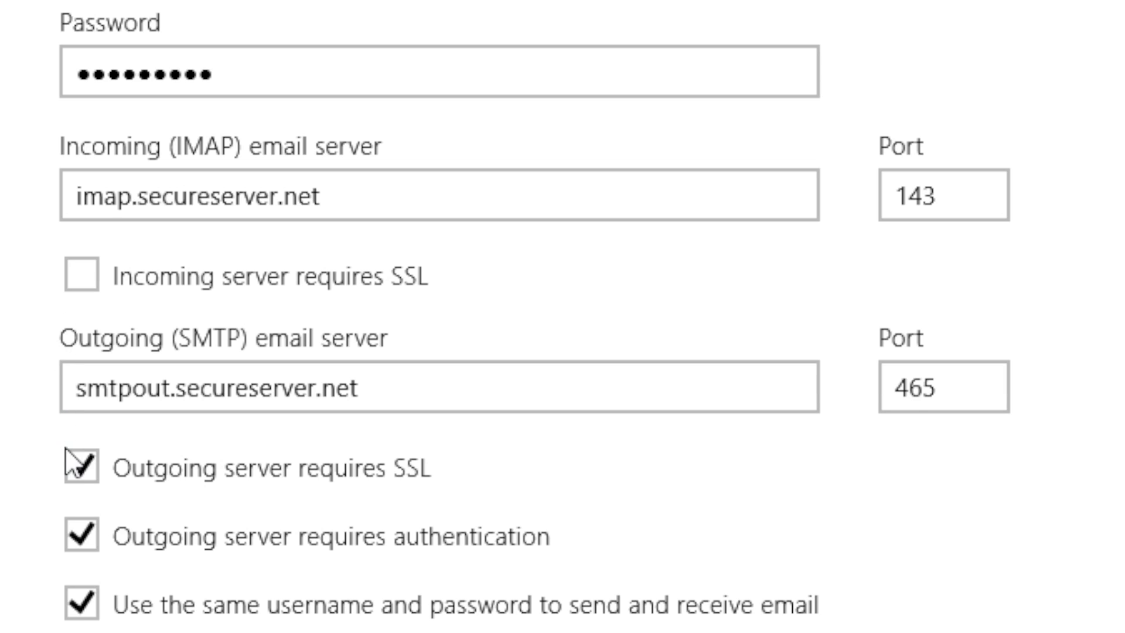
{"action": "left_click", "coordinate": [80, 468]}
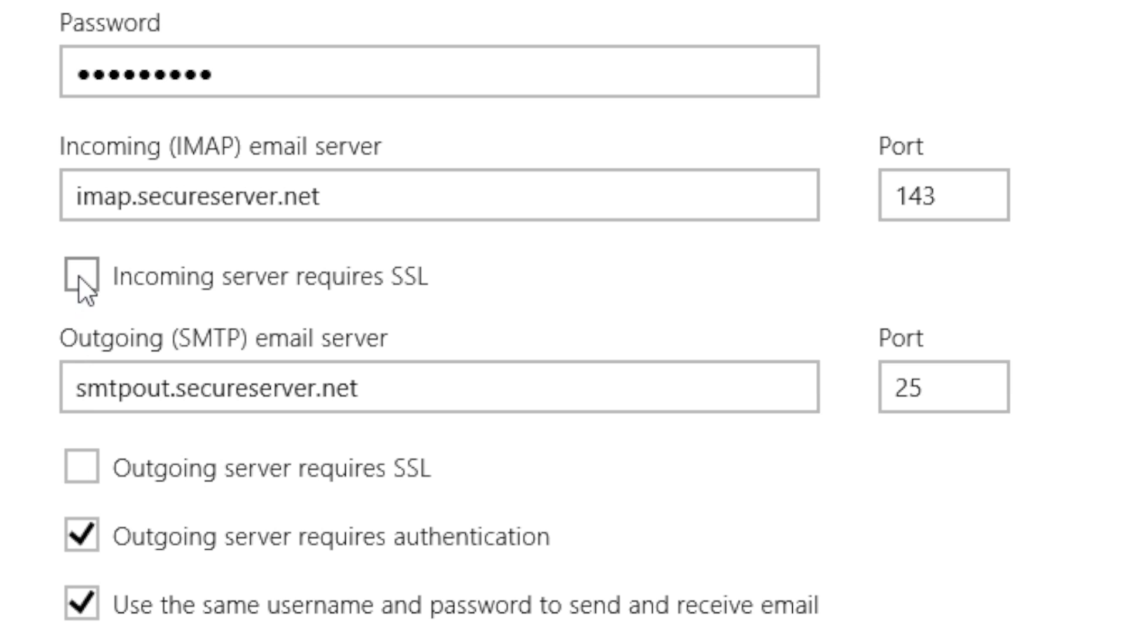
{"action": "left_click", "coordinate": [81, 278]}
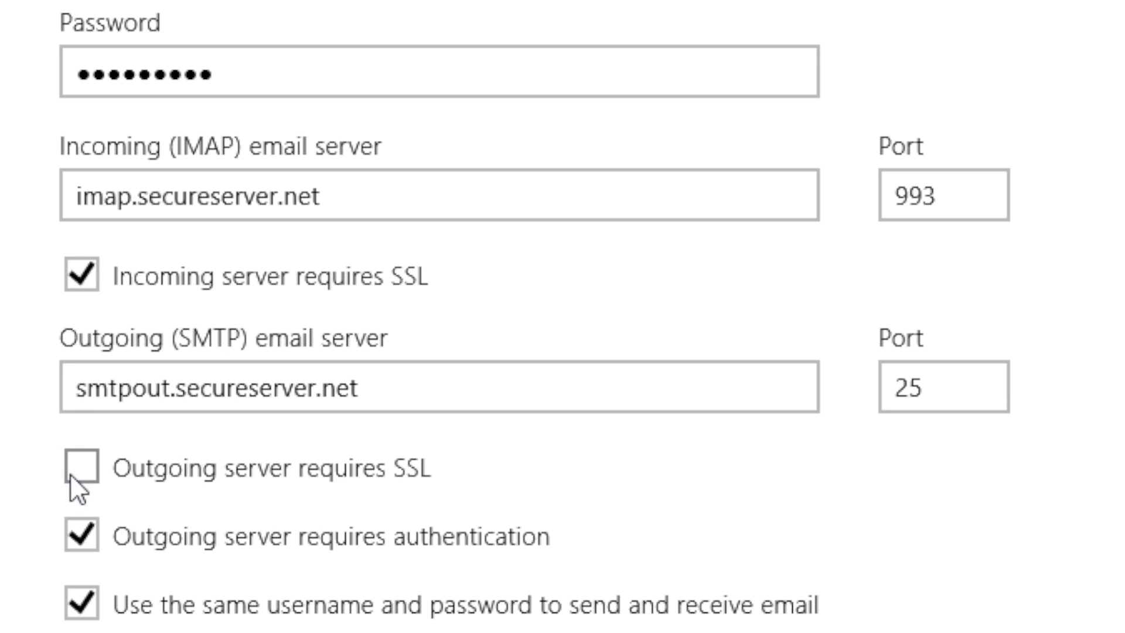
{"action": "left_click", "coordinate": [80, 470]}
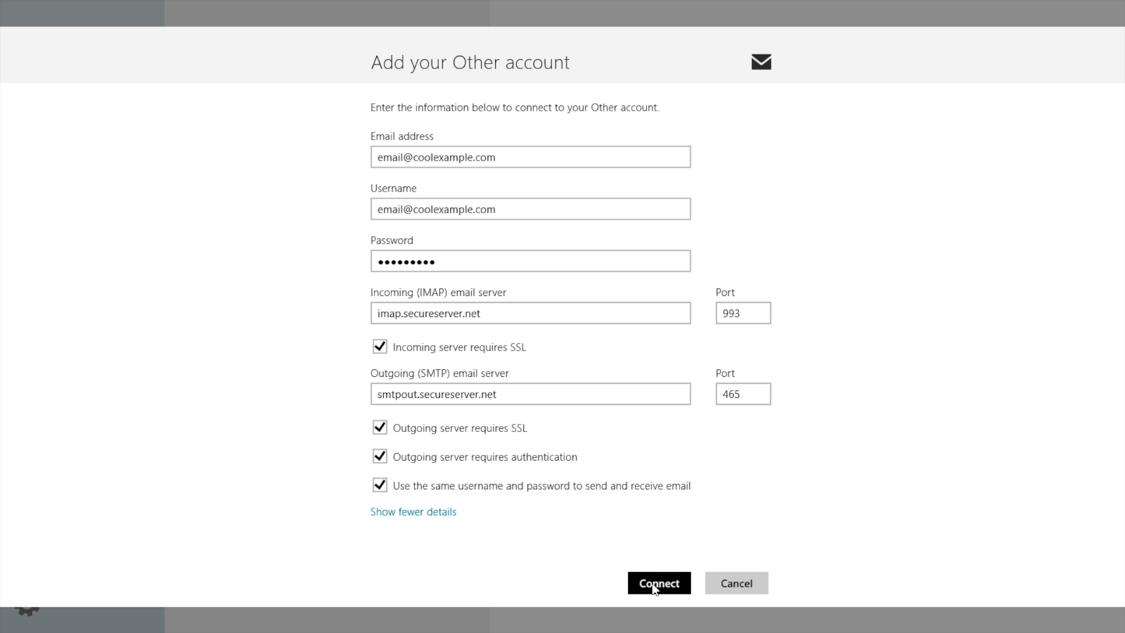
{"action": "left_click", "coordinate": [658, 582]}
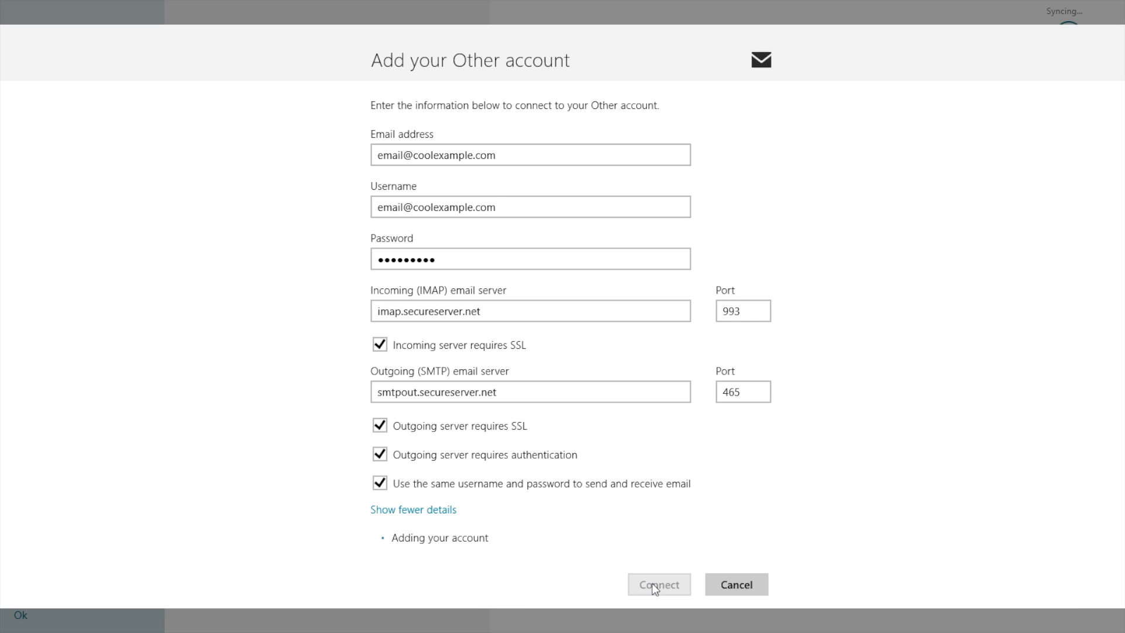
{"action": "left_click", "coordinate": [659, 584]}
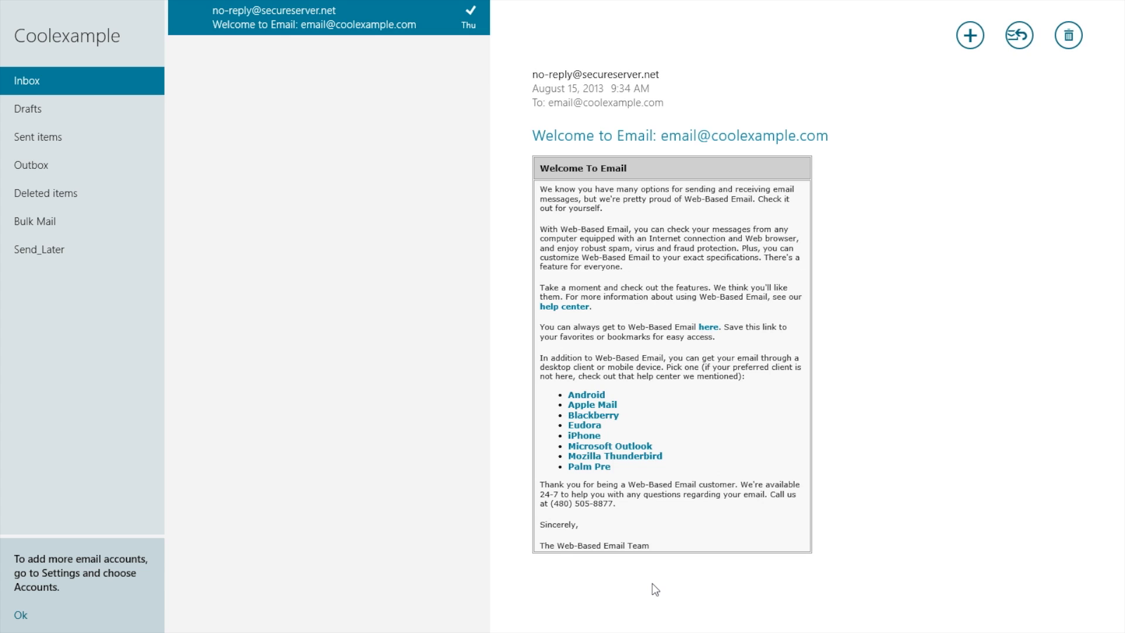
{"action": "mouse_move", "coordinate": [769, 409]}
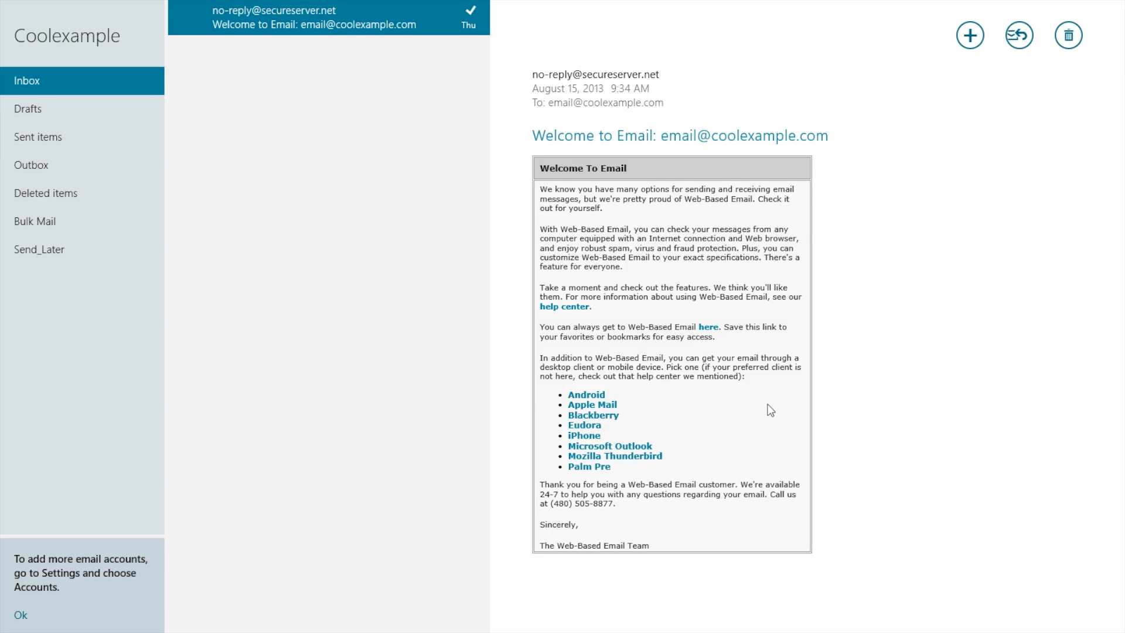